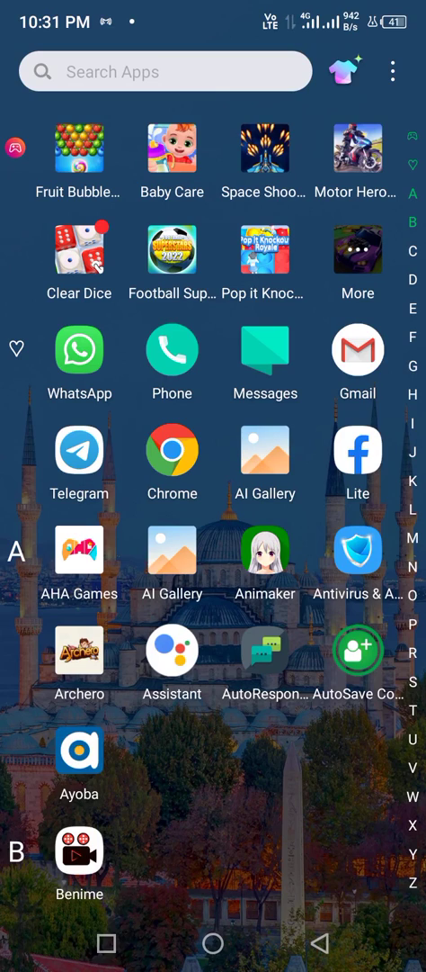
Scroll down through the app drawer looking for the Play Store.
scroll(down, 3)
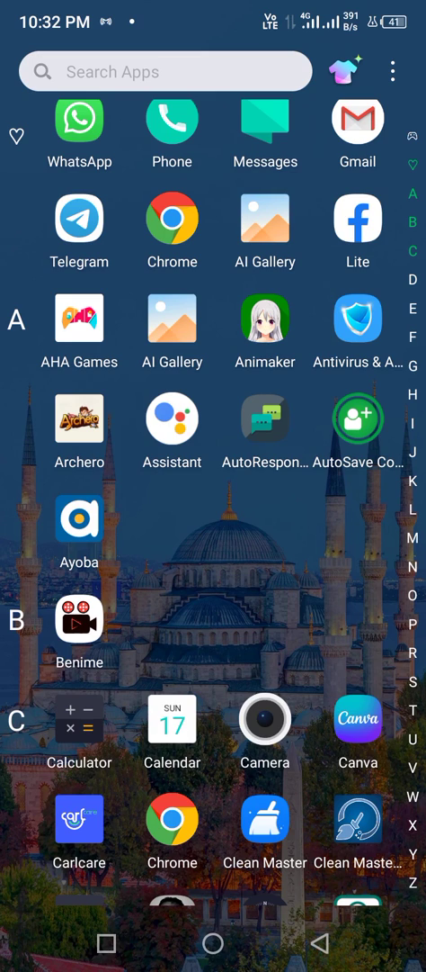
scroll(down, 3)
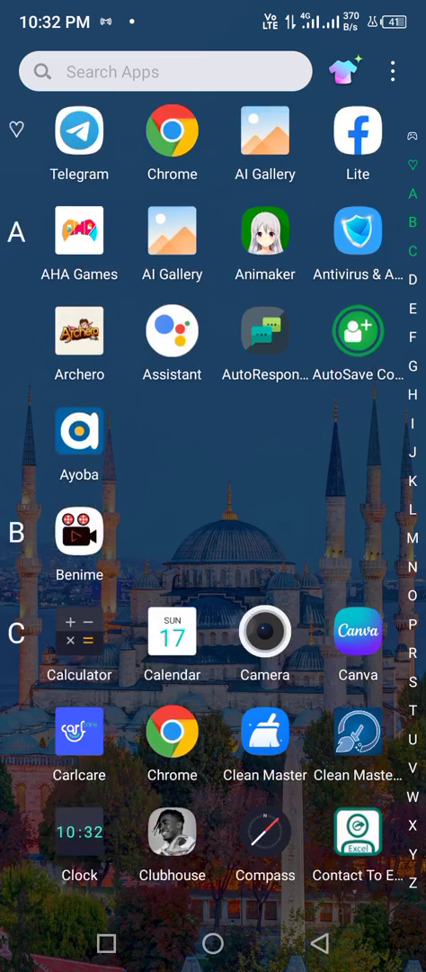
scroll(down, 3)
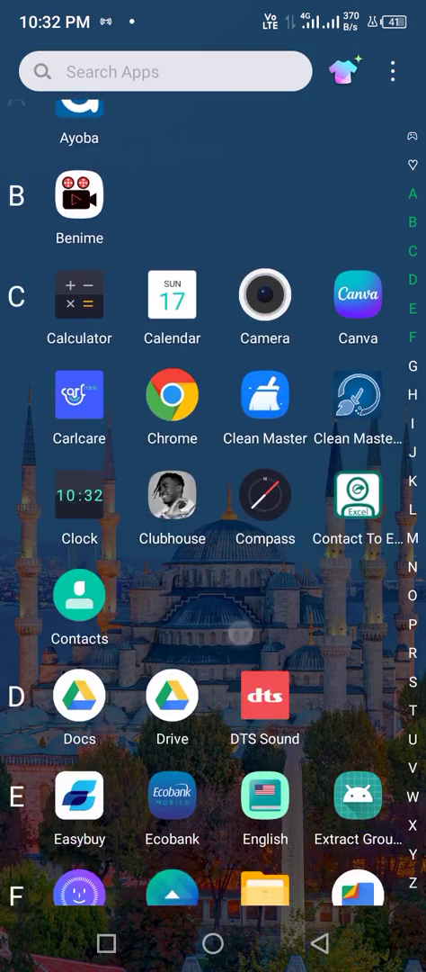
scroll(down, 3)
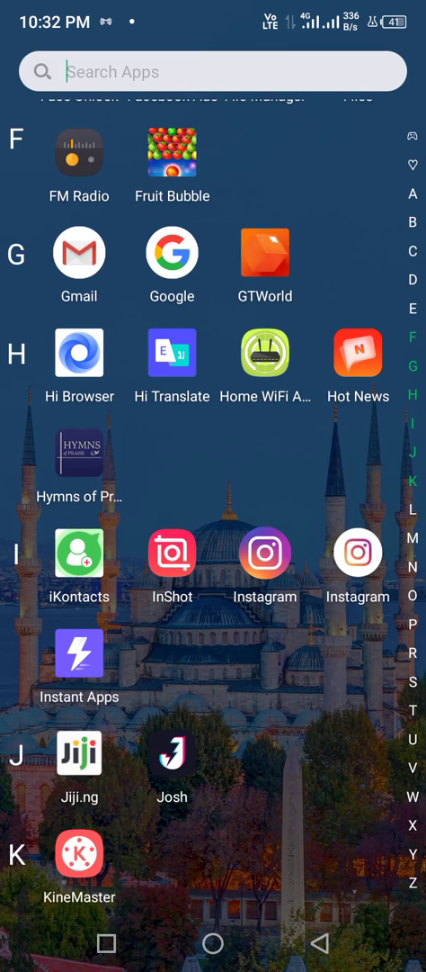
Search the installed apps for 'Playstore', then scroll the drawer down to the P section.
click(213, 72)
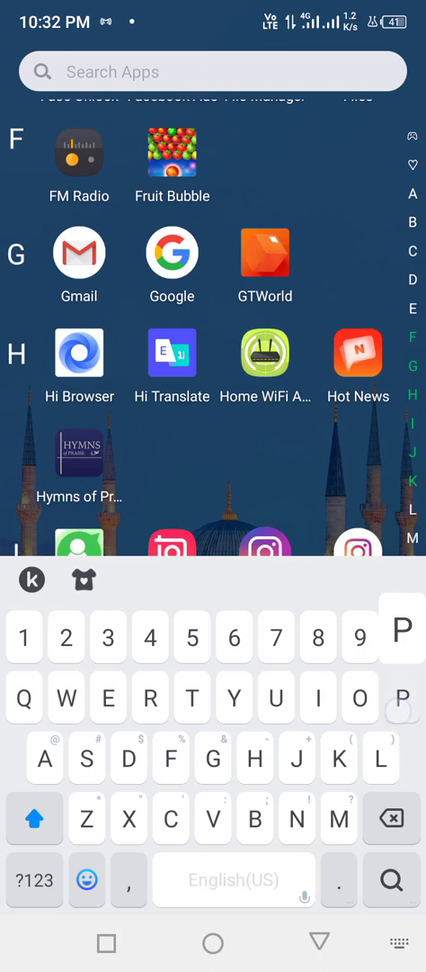
text(Lay)
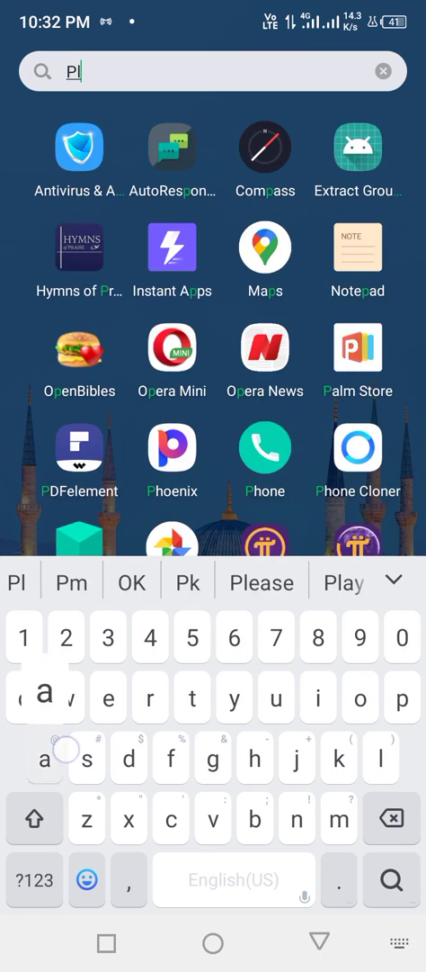
text(ayst)
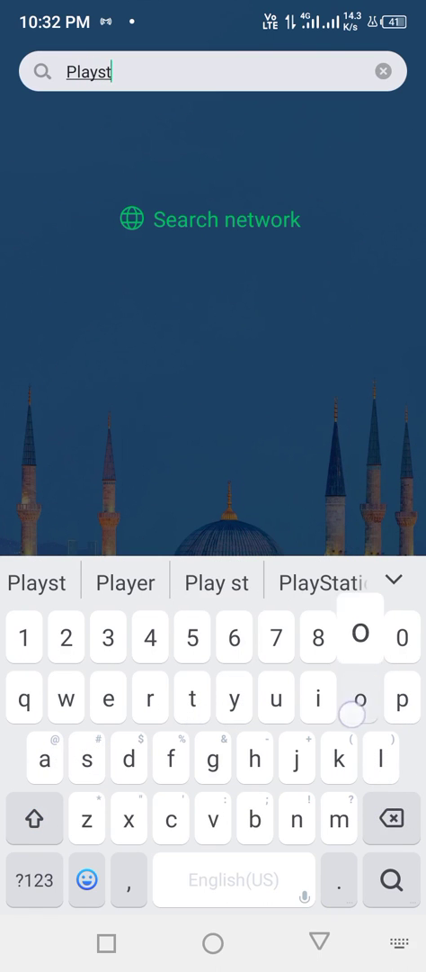
text(ore)
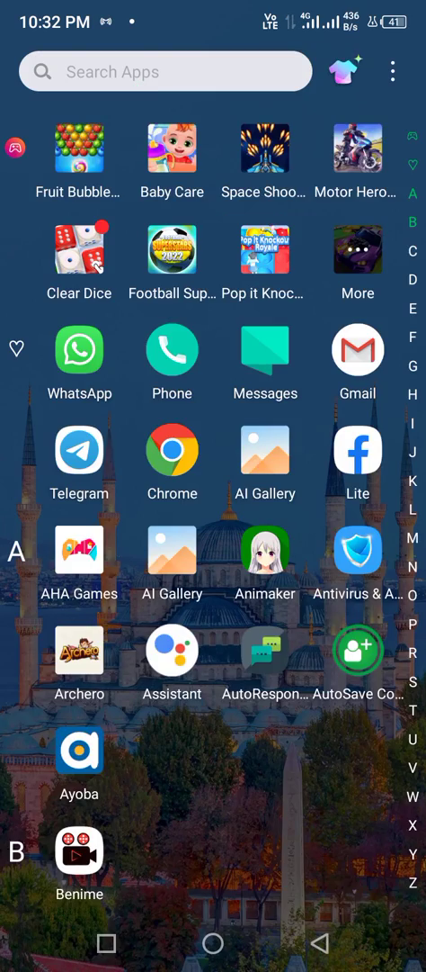
scroll(down, 3)
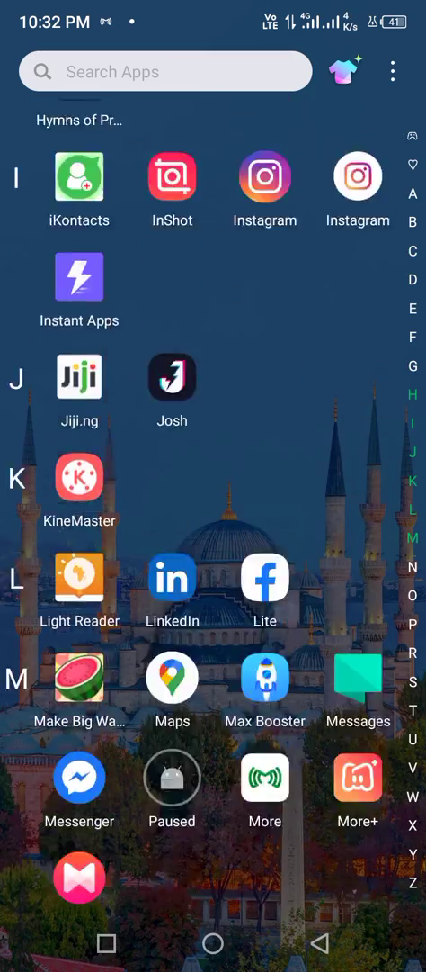
scroll(down, 3)
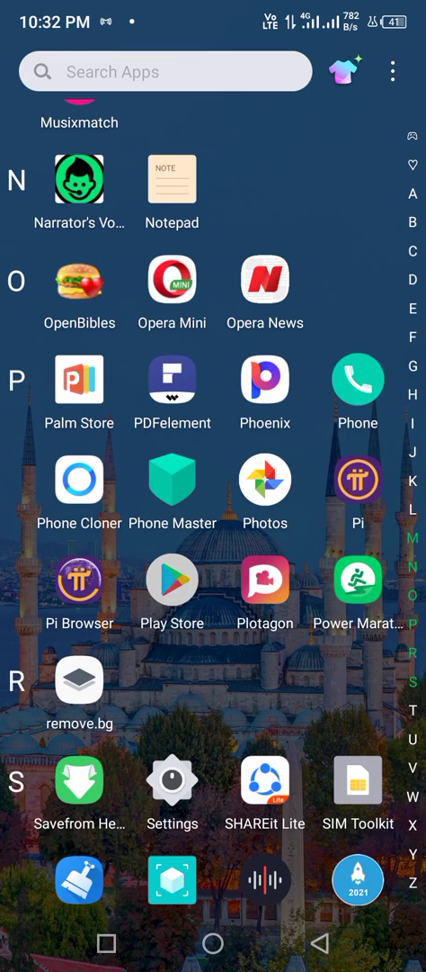
Search the Play Store for 'benime', view its listing, then return to the app drawer.
click(172, 580)
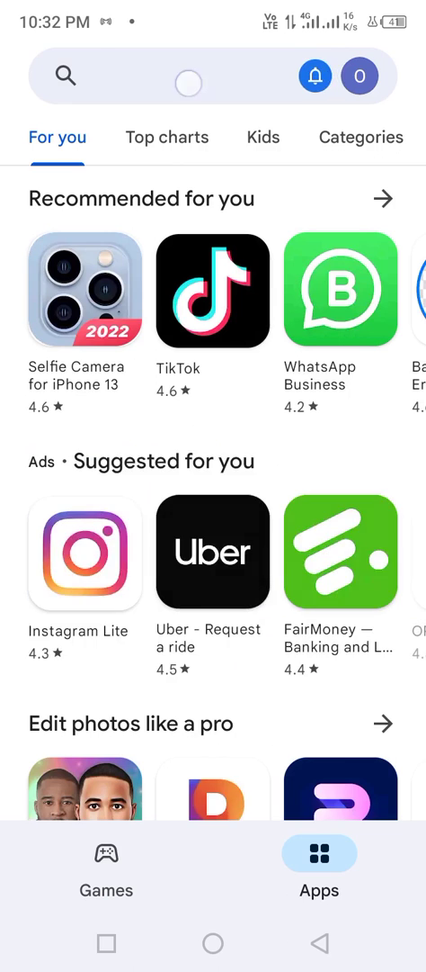
click(180, 76)
text(benime)
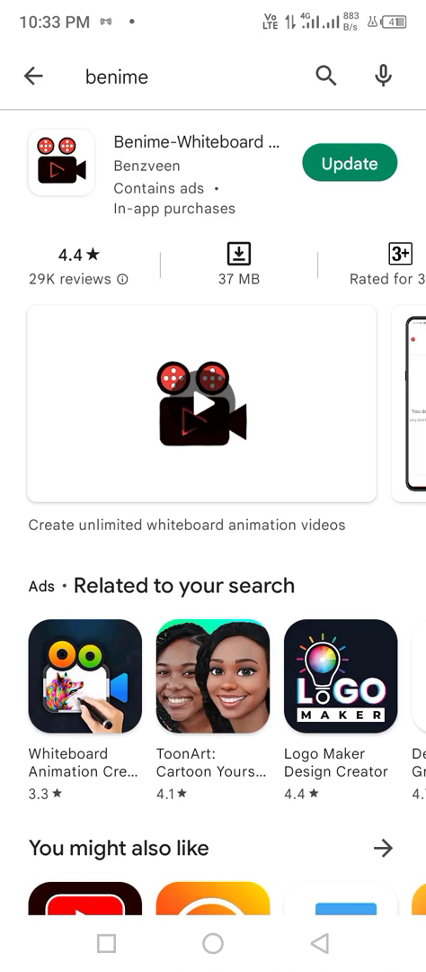
click(34, 76)
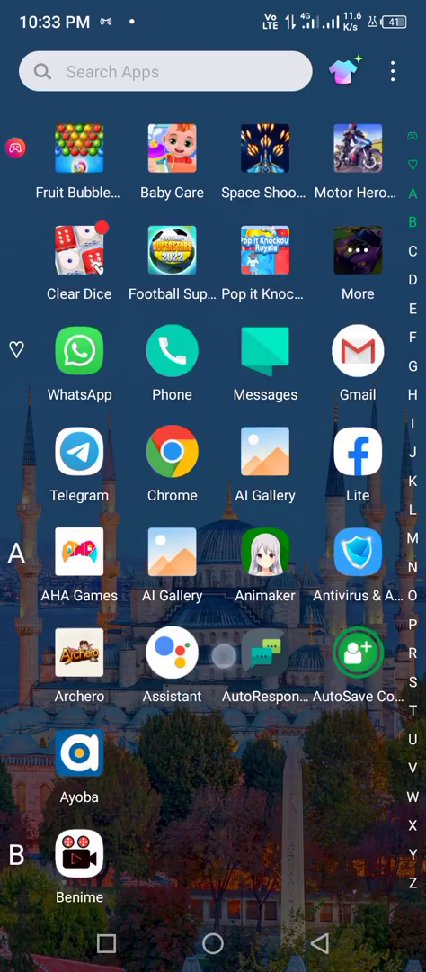
Scroll the app drawer to Benime and launch it.
scroll(down, 3)
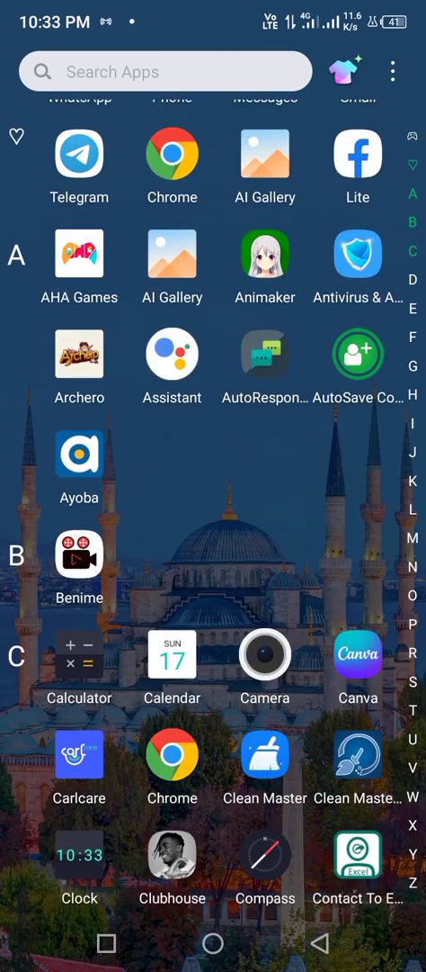
scroll(down, 3)
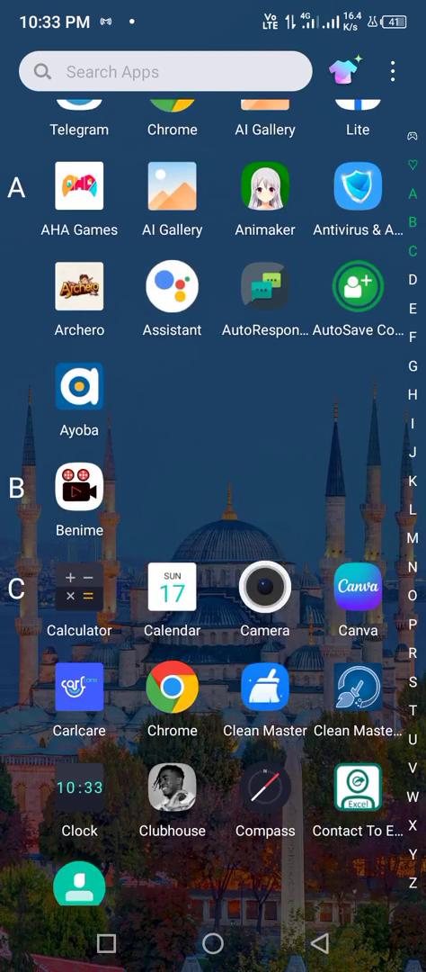
click(79, 493)
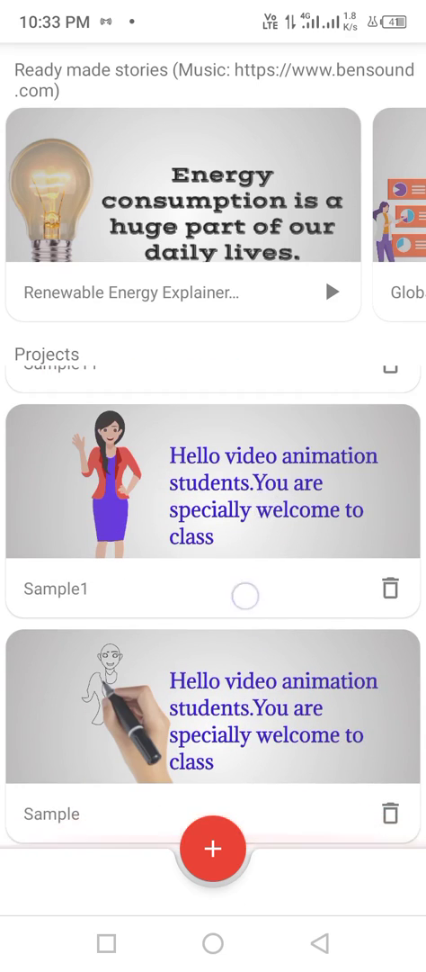
Browse Benime's ready-made stories and saved projects on the home screen.
scroll(down, 3)
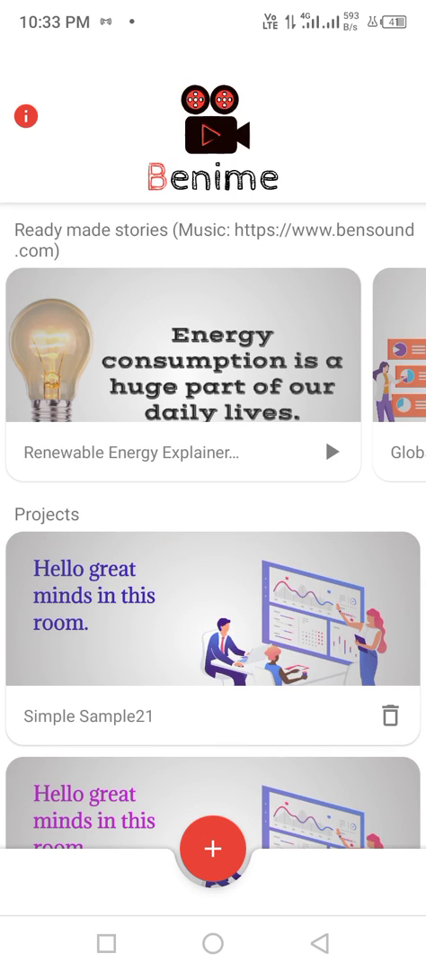
scroll(down, 3)
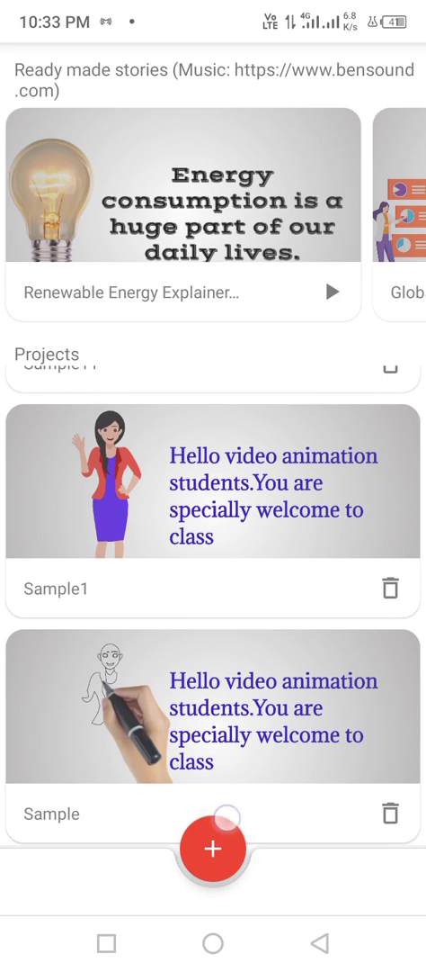
click(212, 850)
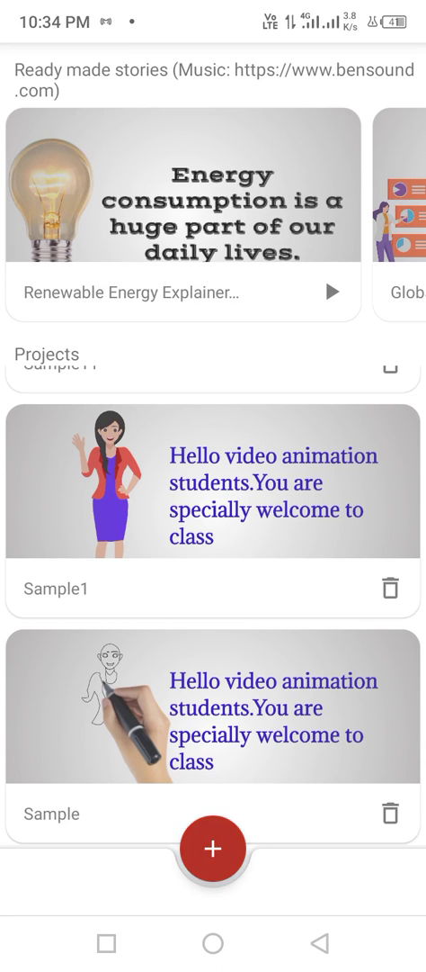
Start a new movie and clear a mistyped title from the title field.
click(213, 848)
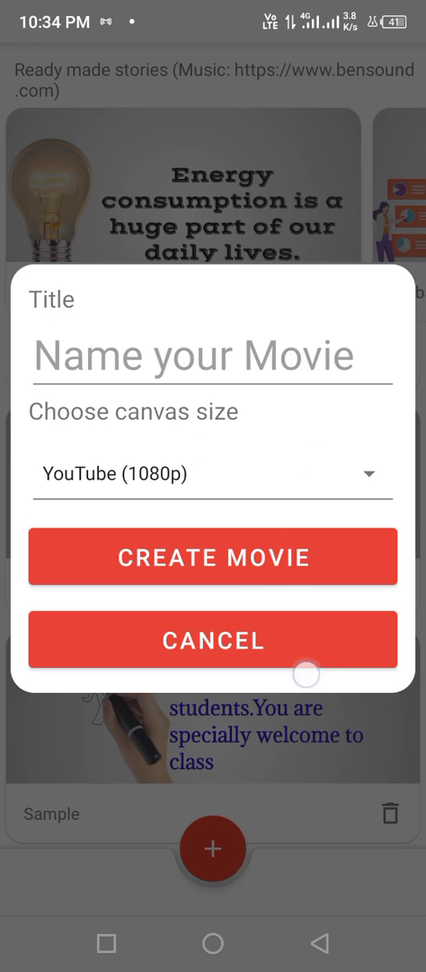
click(213, 358)
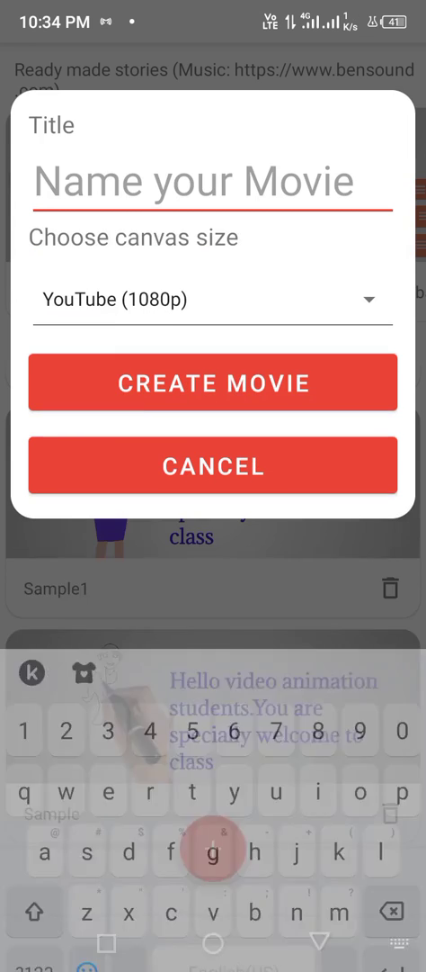
click(212, 180)
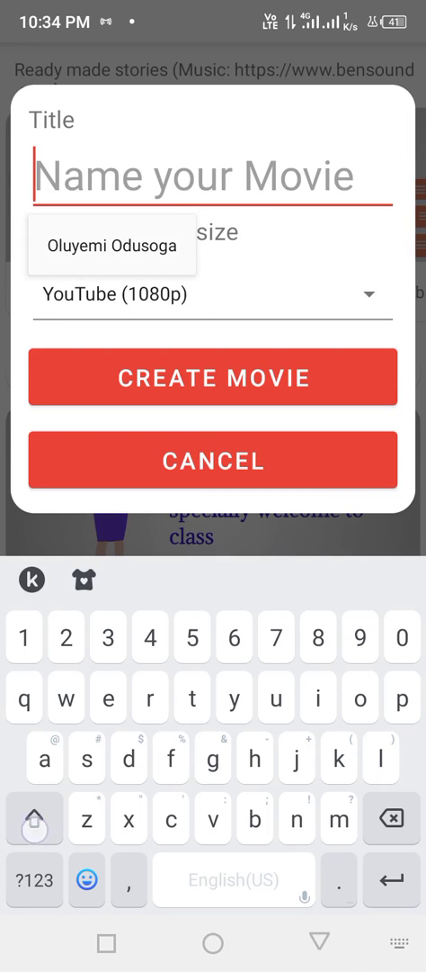
click(33, 818)
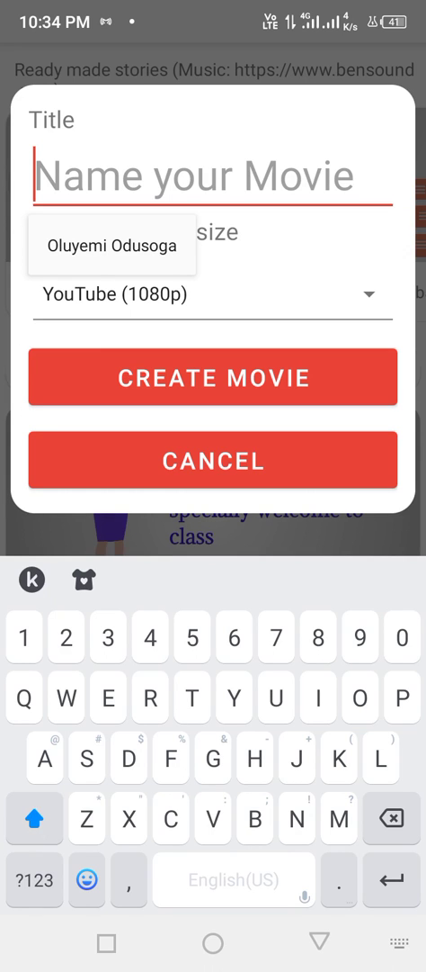
text(Gl)
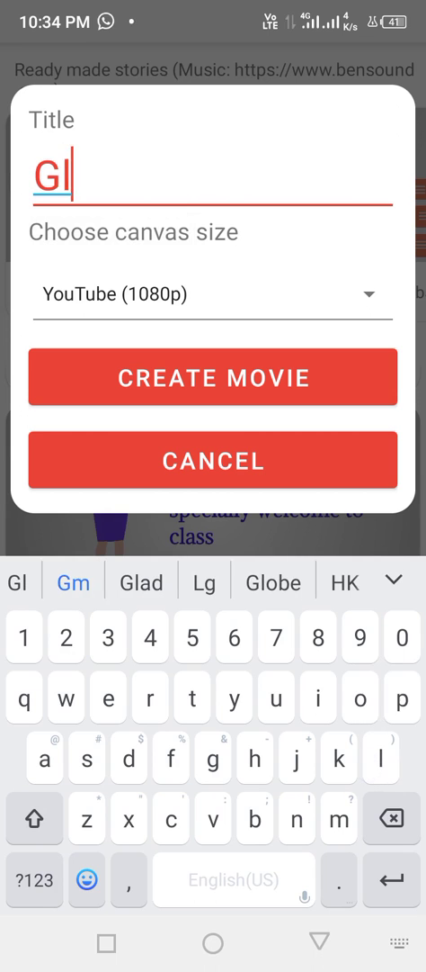
text(ri)
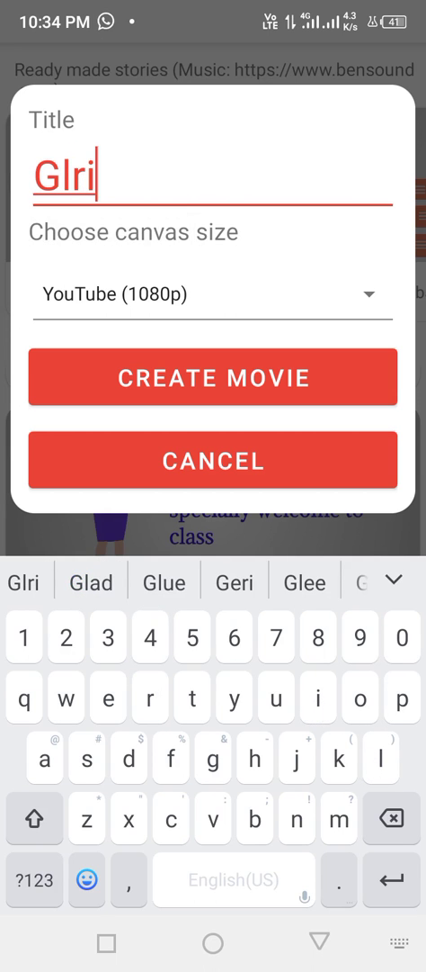
key(Backspace)
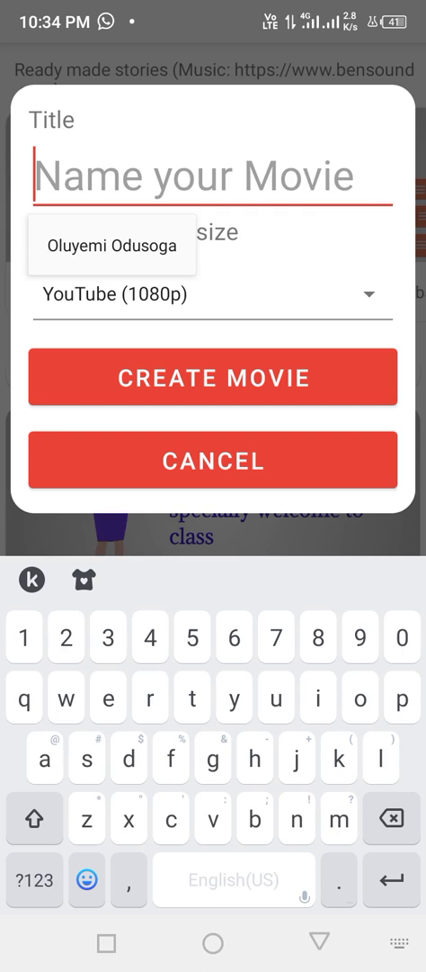
Title the movie 'Elizabeth' with YouTube (1080p) canvas size and create it.
click(34, 842)
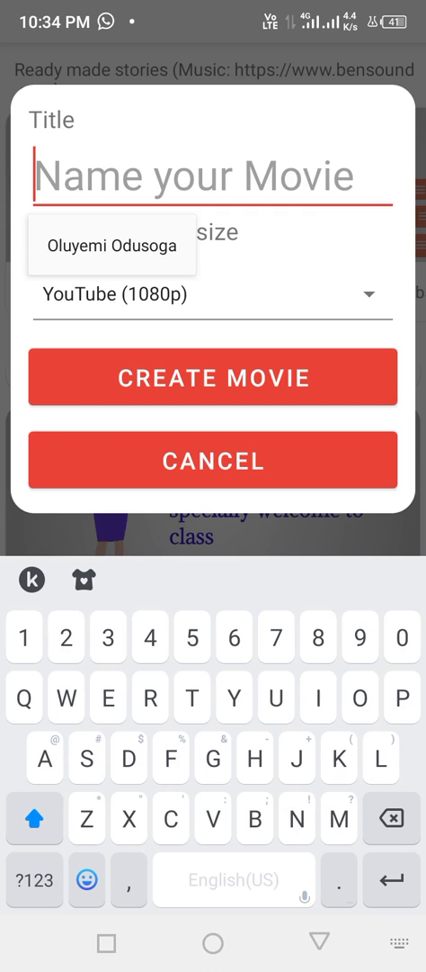
text(Elizabeth)
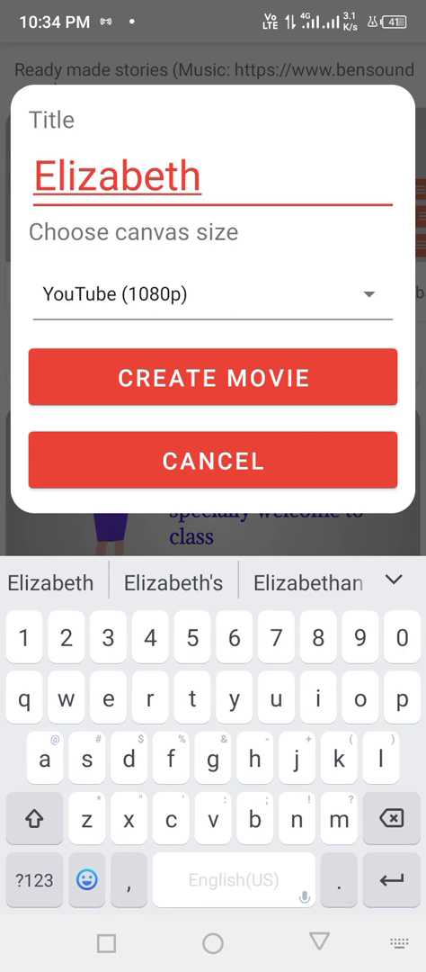
click(301, 378)
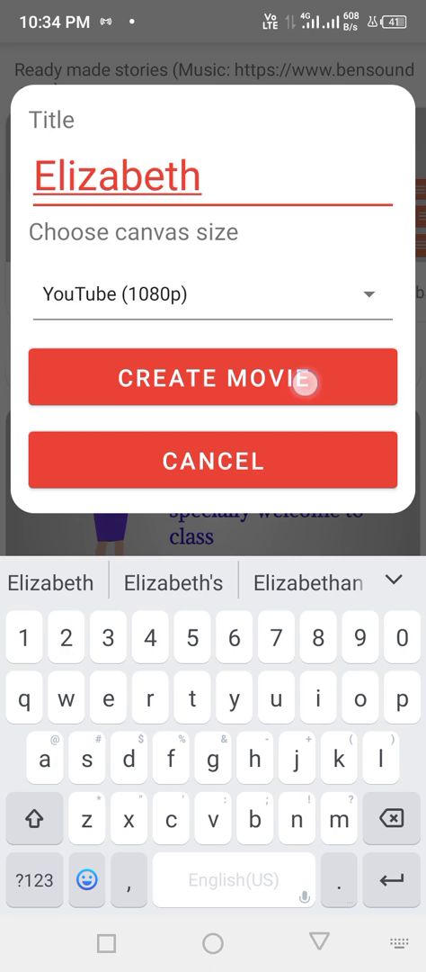
Confirm Create Movie and load the editor with a blank scene 1.
click(213, 378)
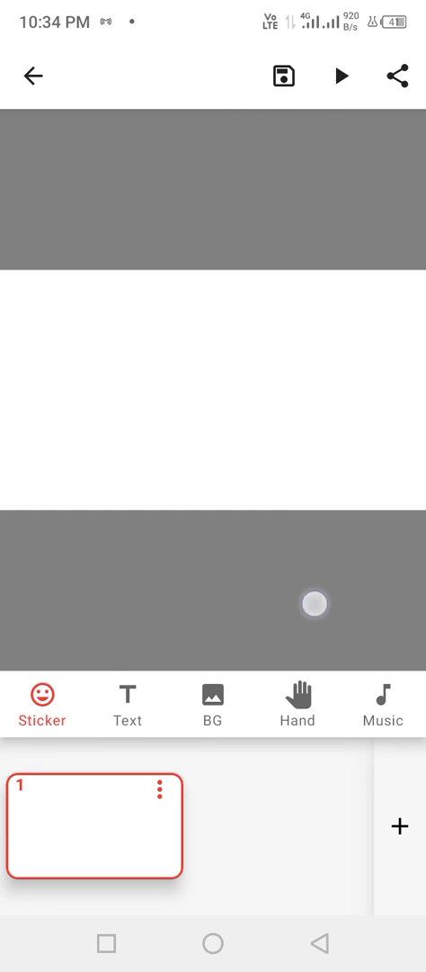
drag(315, 605, 162, 605)
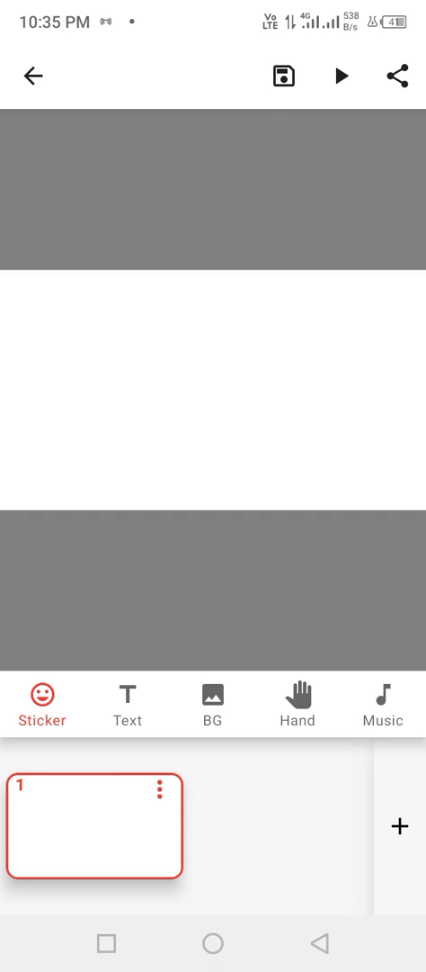
click(140, 531)
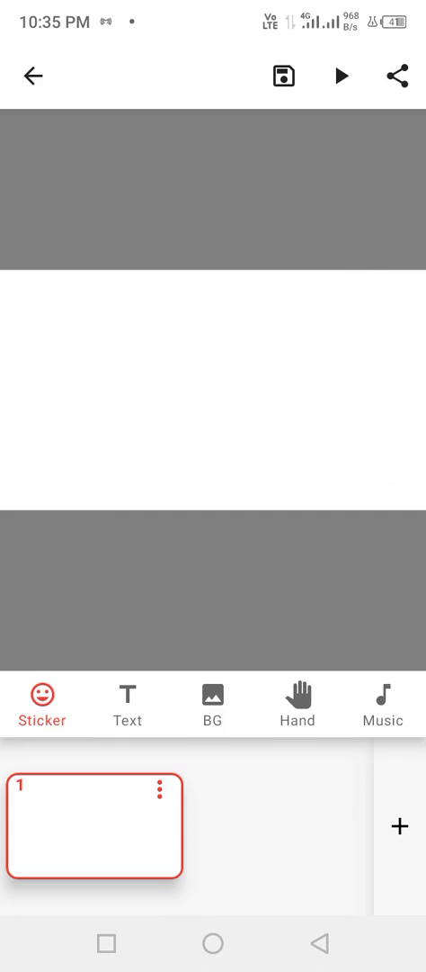
Add the beach portrait photo from Recent stickers and move it to the scene's left edge.
click(43, 703)
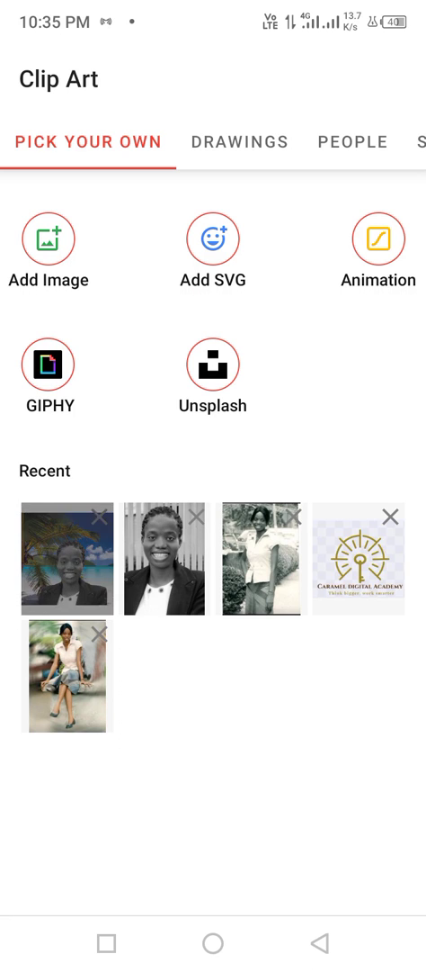
click(65, 558)
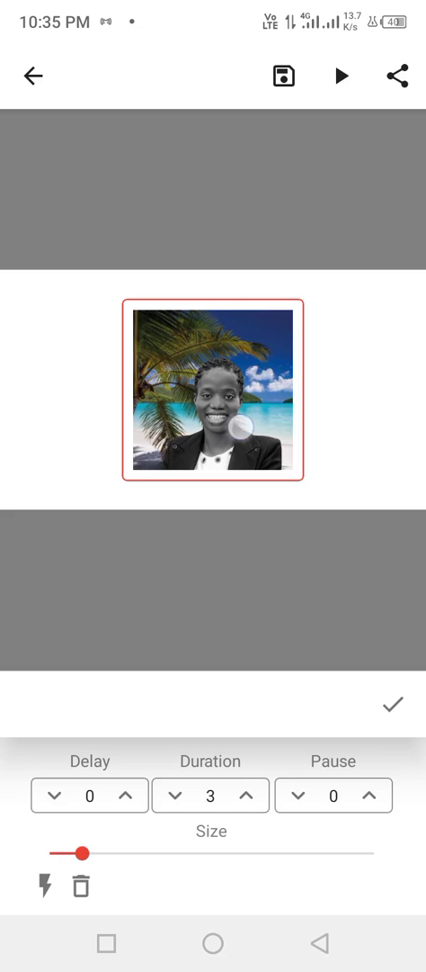
drag(212, 396, 86, 369)
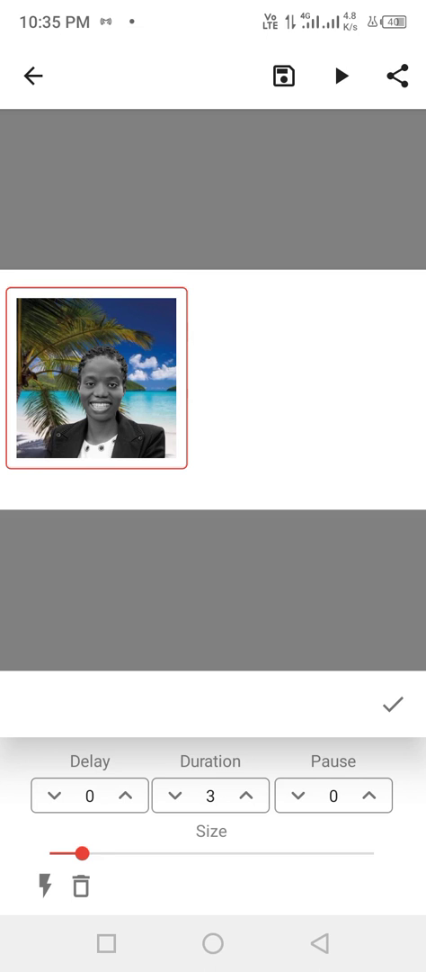
Settle the photo sticker at a medium size with the Size slider and confirm it.
drag(83, 850, 284, 849)
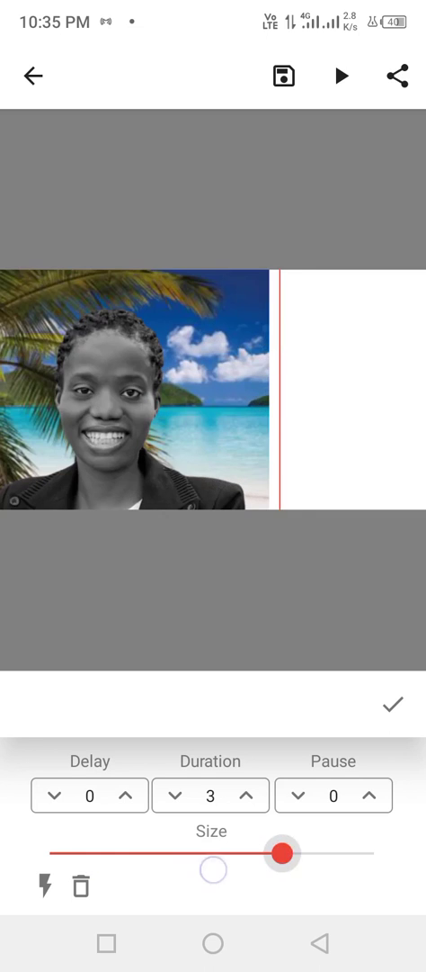
drag(284, 874, 250, 875)
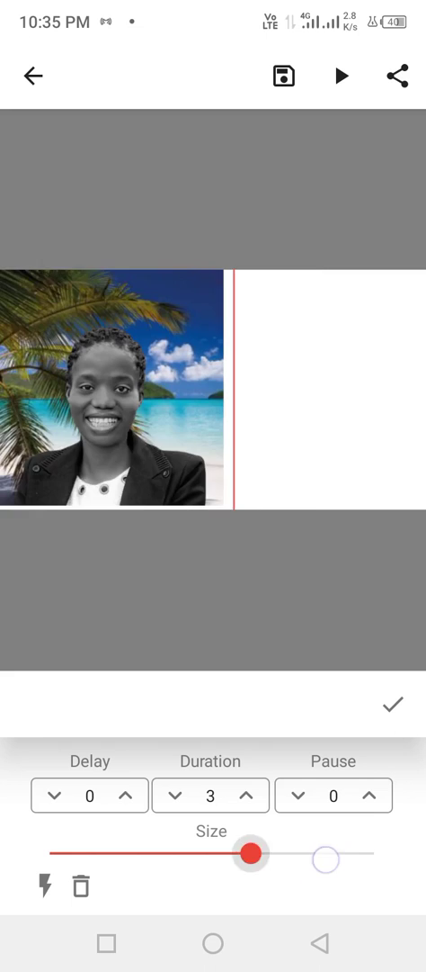
drag(252, 878, 364, 878)
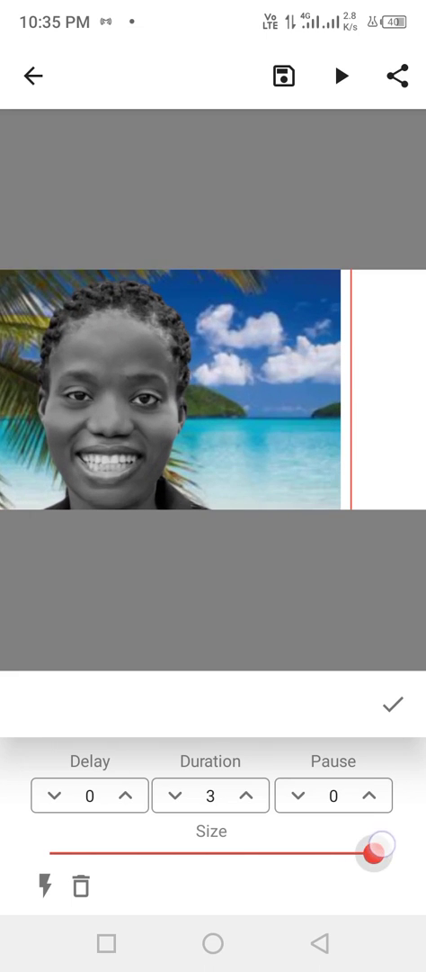
drag(367, 871, 124, 870)
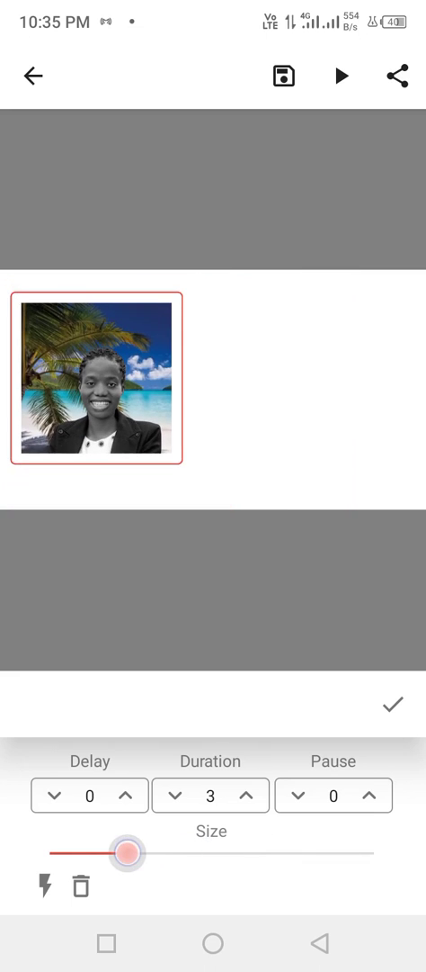
drag(126, 872, 180, 873)
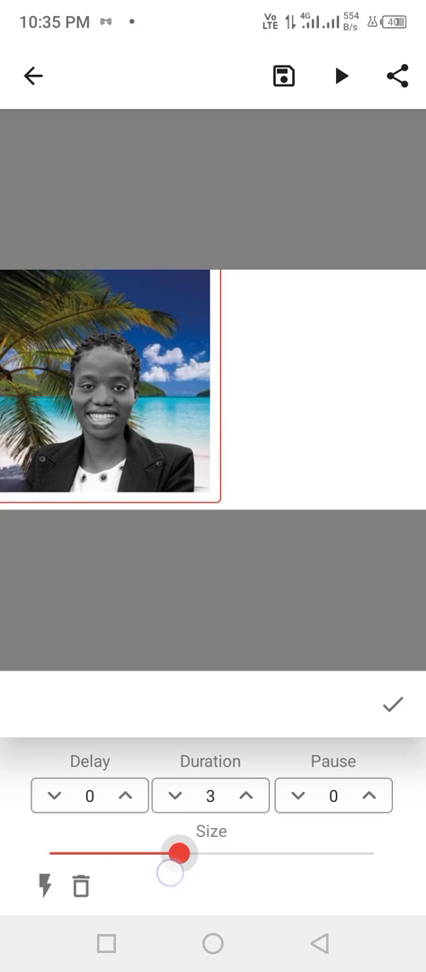
drag(183, 874, 153, 875)
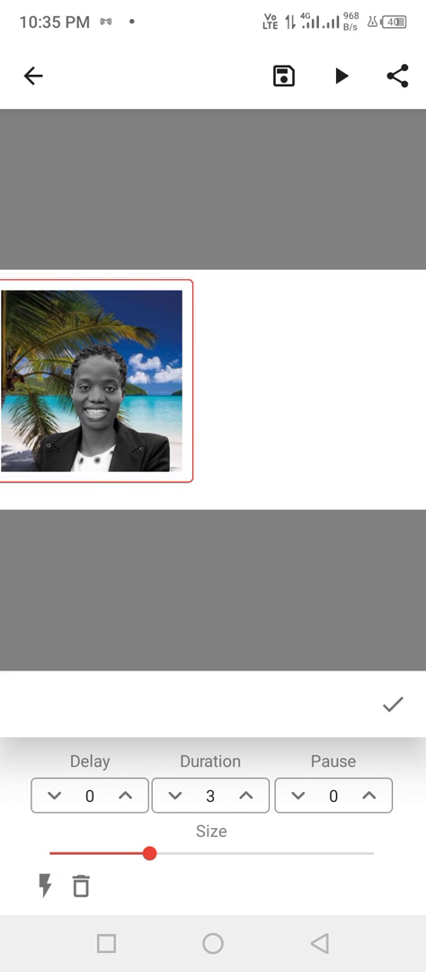
click(392, 705)
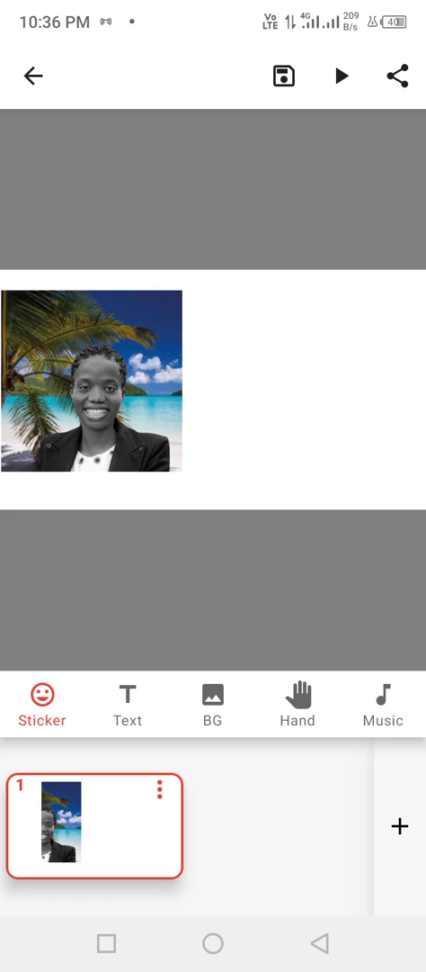
Start a text box and enter 'My name is Elizabeth', completing the name from suggestions.
click(126, 704)
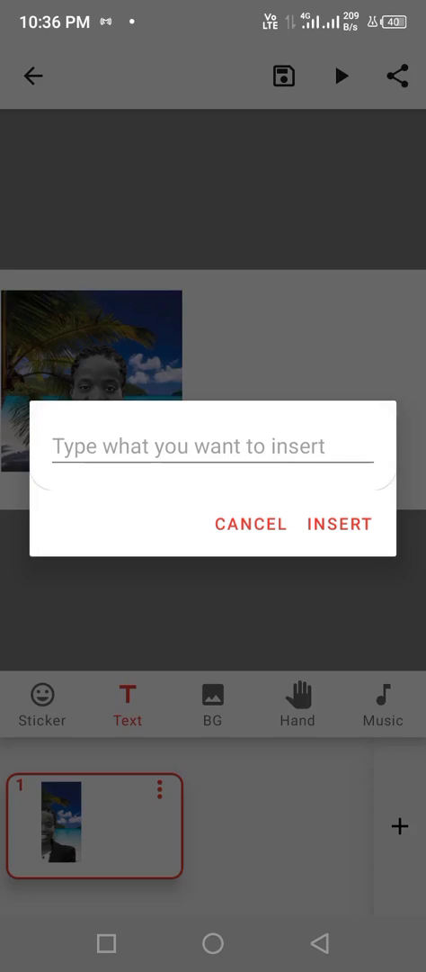
click(213, 447)
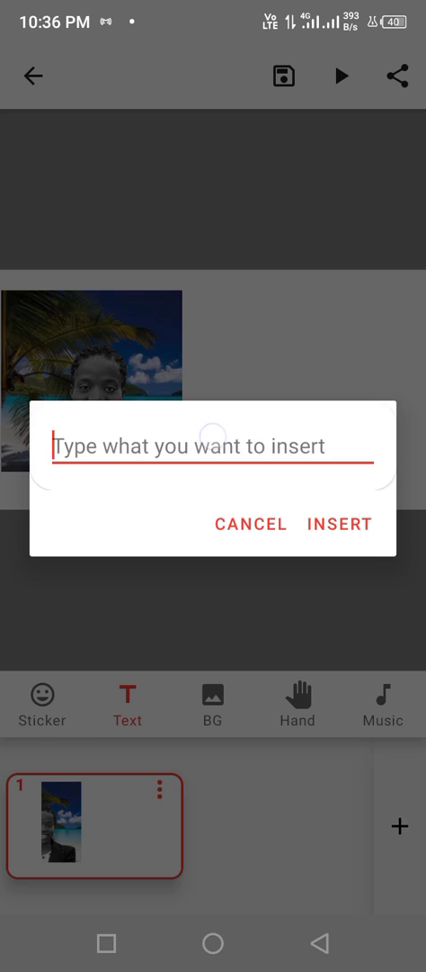
click(212, 446)
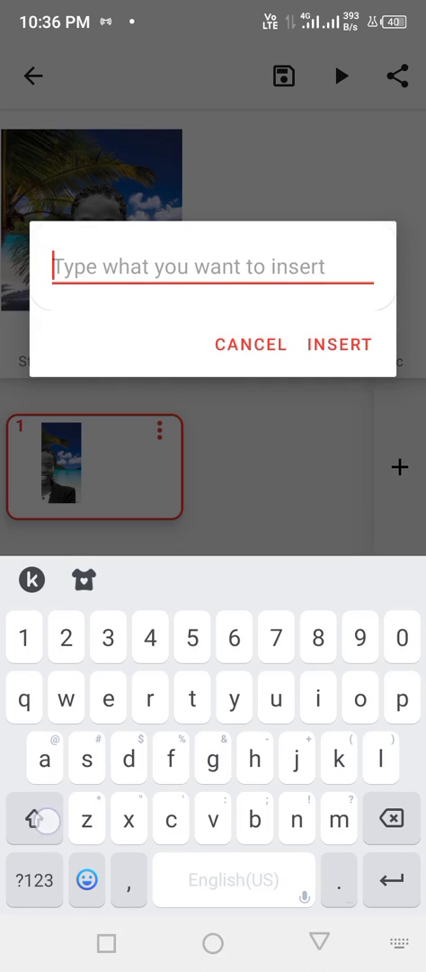
click(36, 817)
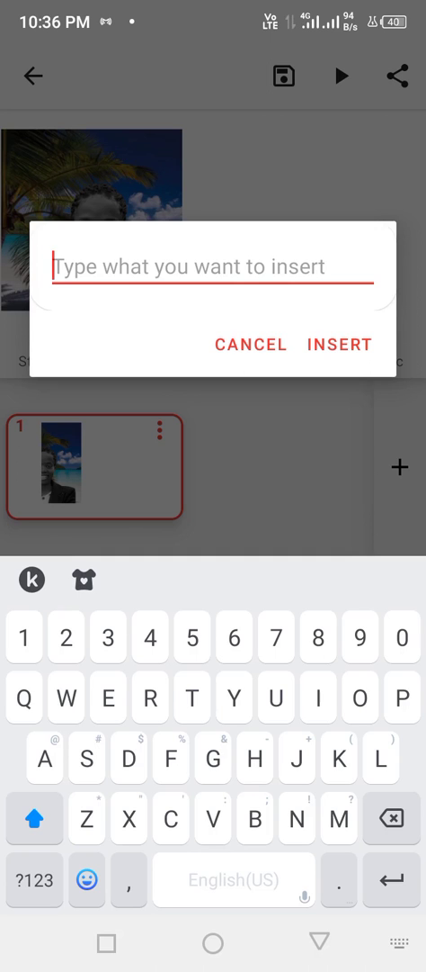
text(My)
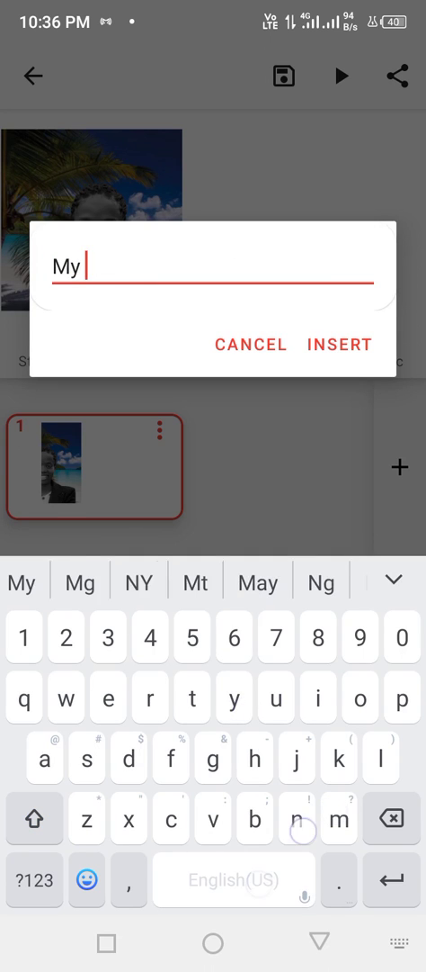
text(name is Eliz)
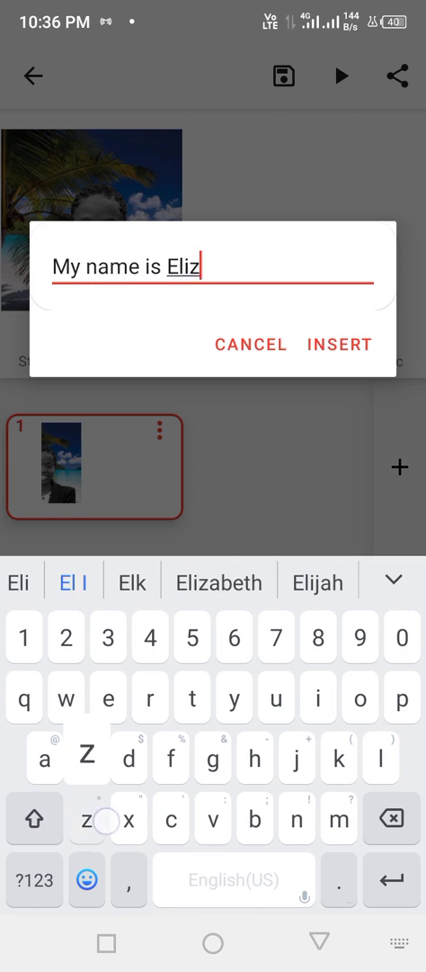
click(218, 579)
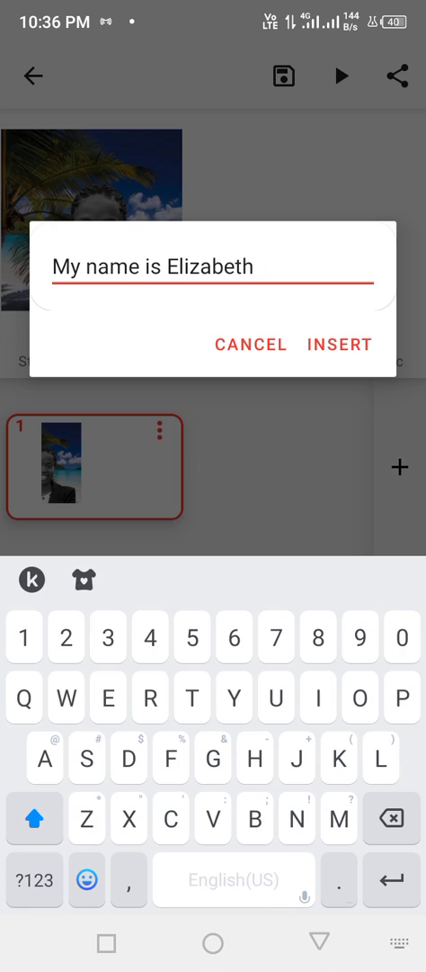
Finish 'Emmanuel.I'm your video animation coach.' and insert the text into the scene.
text(Emmanuel)
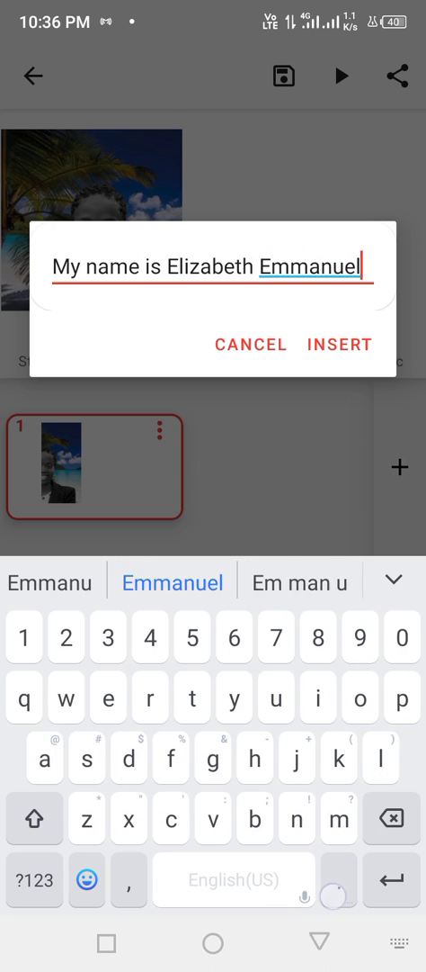
text(.I'm)
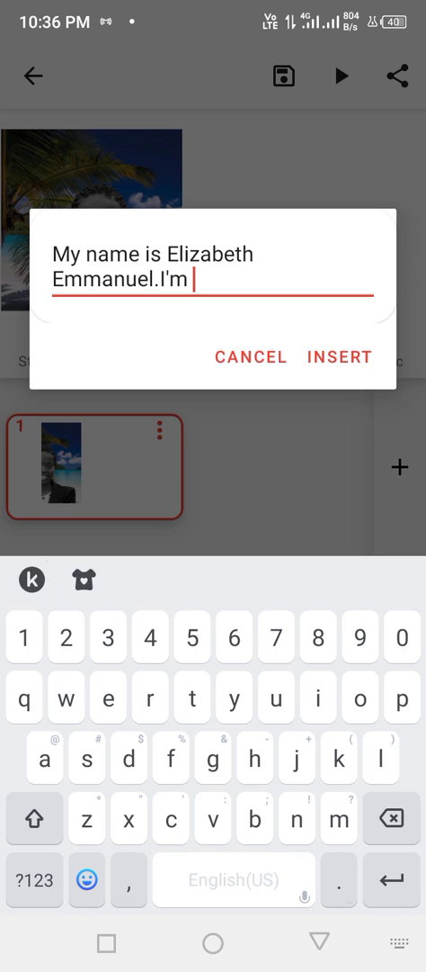
text(your video)
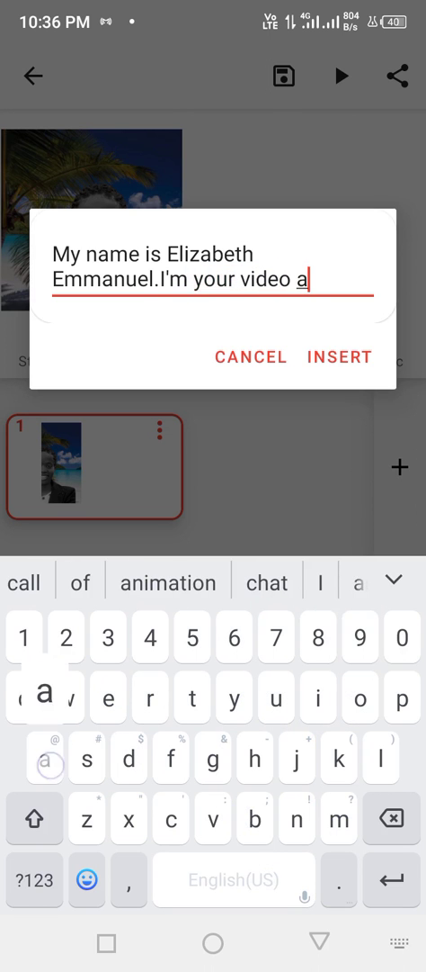
text(animation coa)
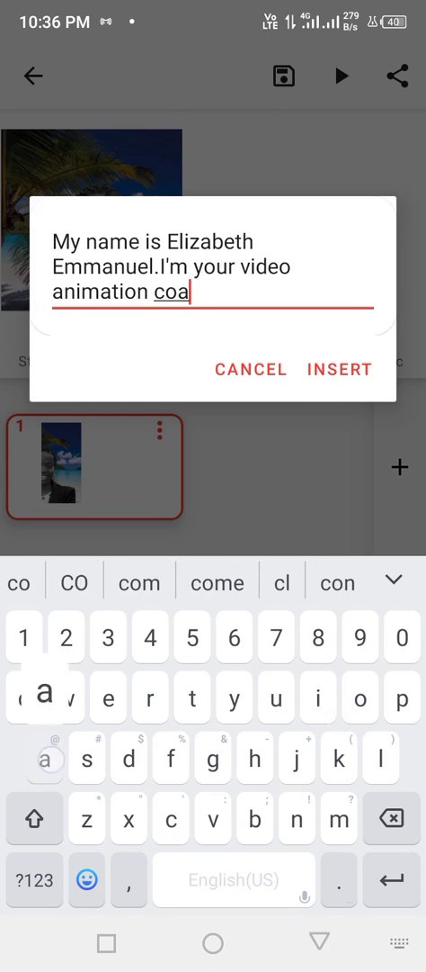
text(ch.)
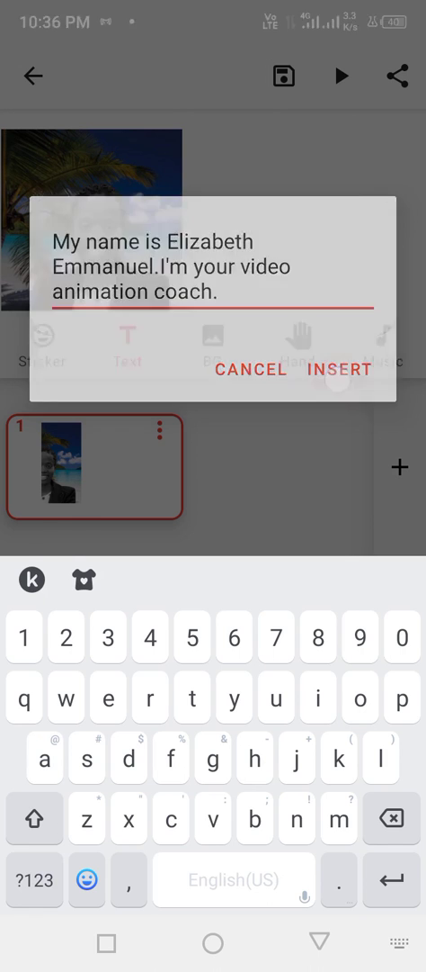
click(340, 369)
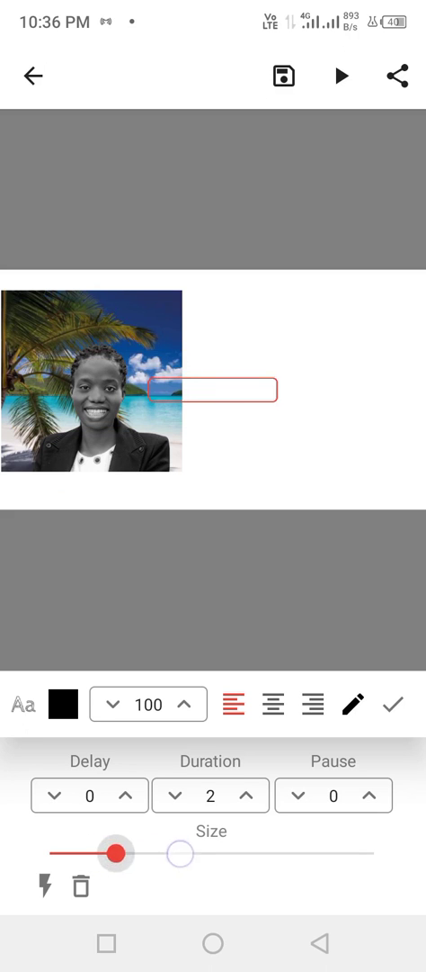
Move the introduction text box to the right of the photo at a smaller size.
text(My name is Elizabeth Emmanuel.I'm your video animation coach.)
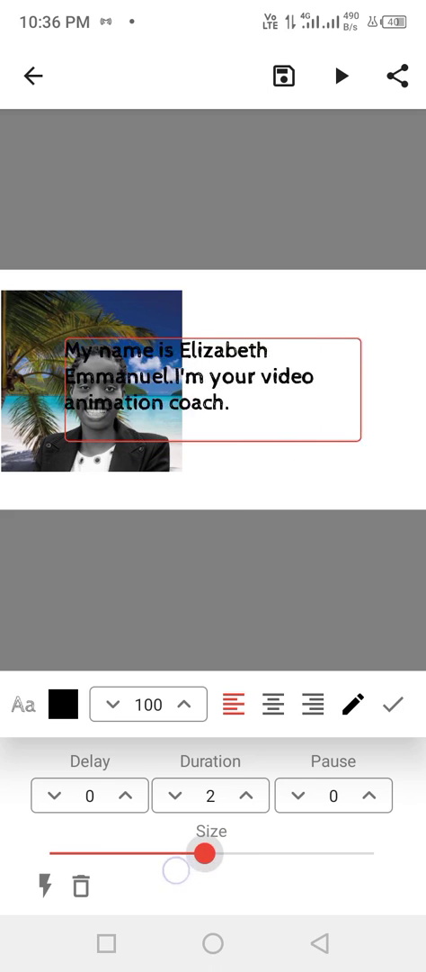
drag(206, 853, 136, 853)
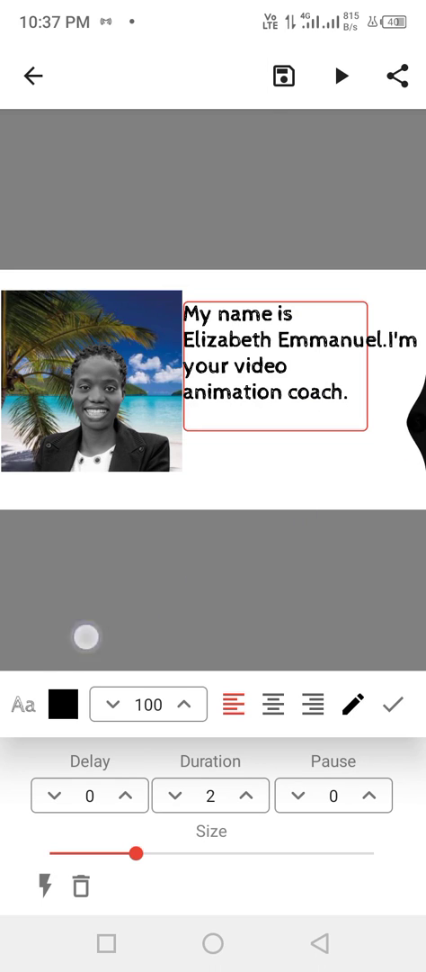
drag(86, 635, 320, 552)
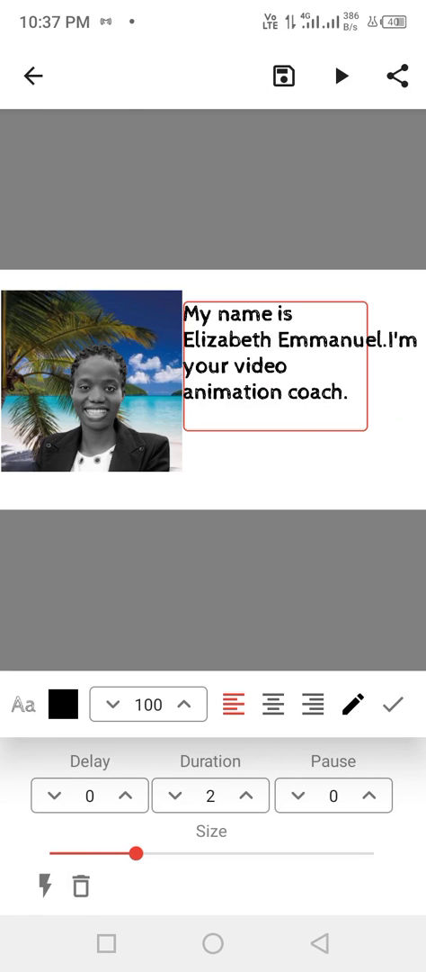
click(23, 706)
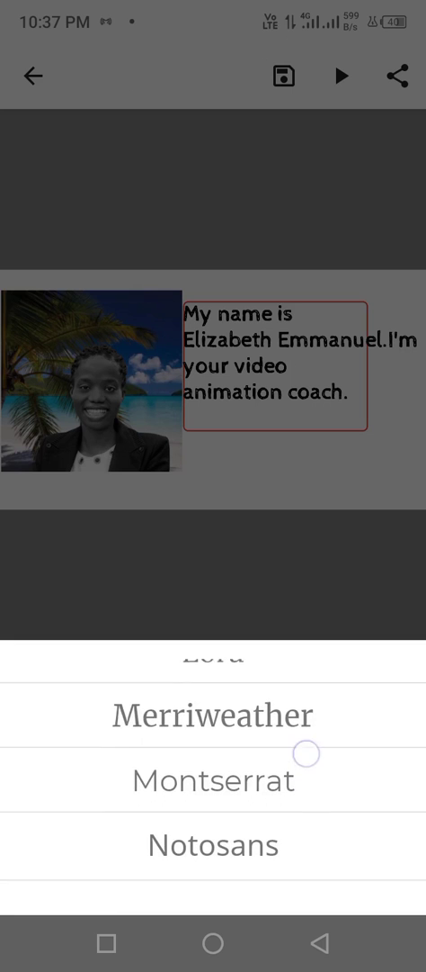
Choose the Merriweather font from the picker and shrink the introduction text.
scroll(up, 3)
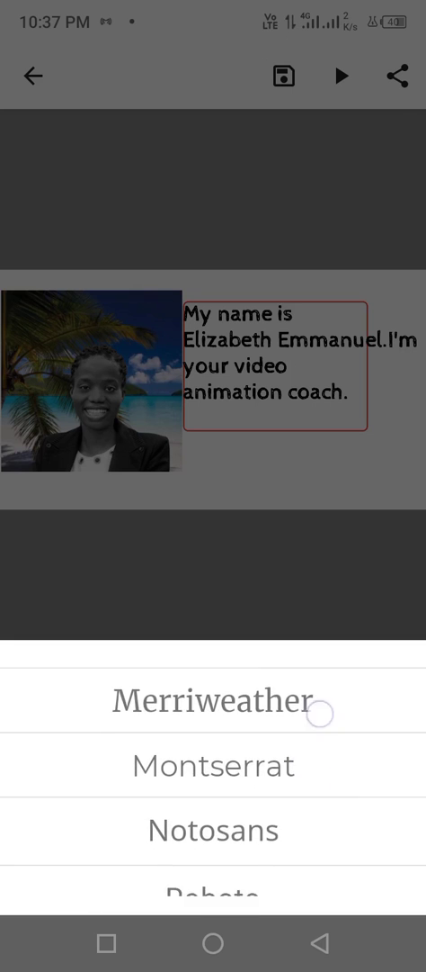
scroll(down, 3)
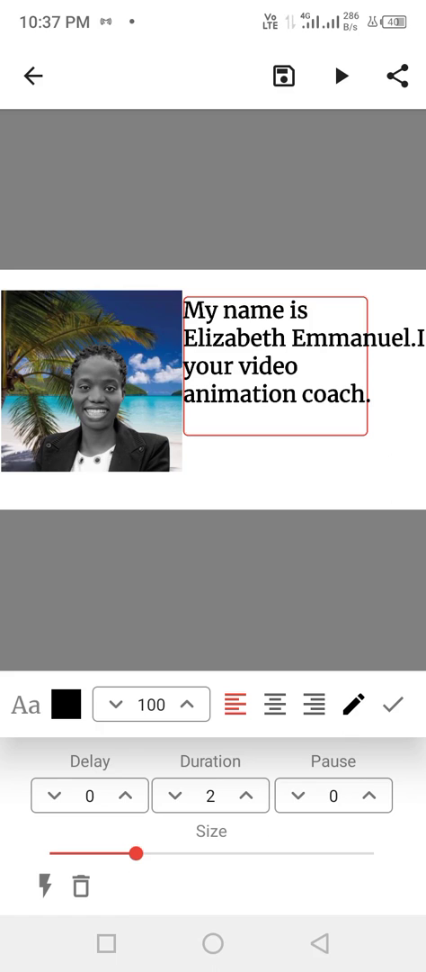
drag(137, 853, 137, 853)
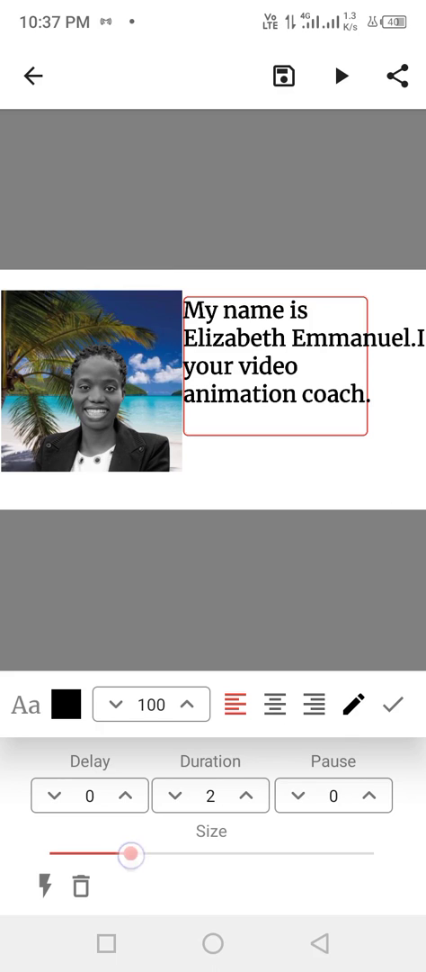
drag(130, 851, 141, 851)
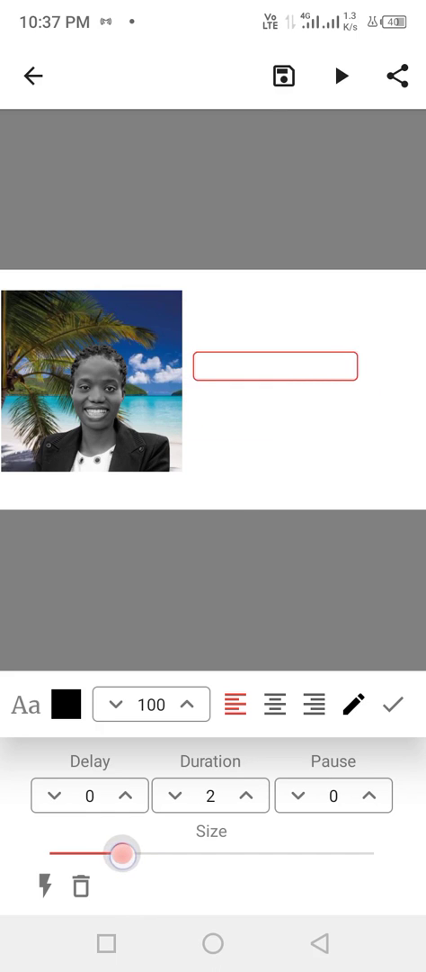
Fine-tune the introduction text's size so it sits beside the portrait photo.
text(My name is Elizabeth Emmanuel.I'm your video animation coach.)
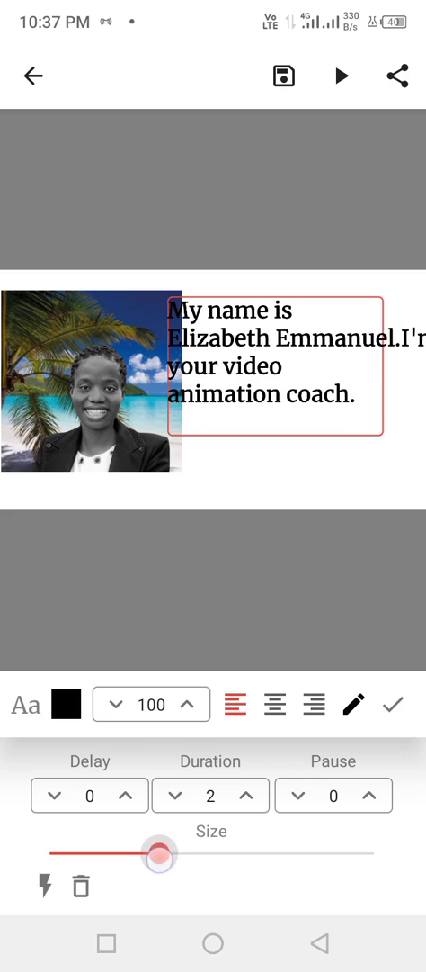
drag(162, 851, 135, 852)
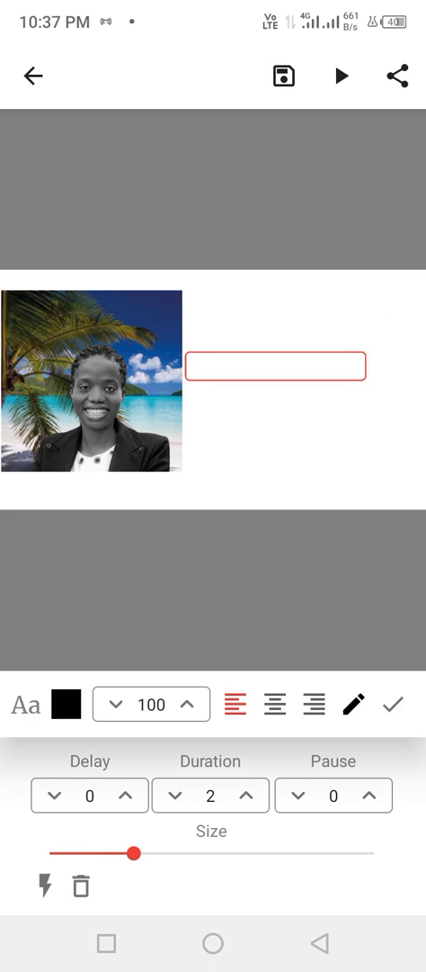
text(My name is Elizabeth Emmanuel.I your video animation coach.)
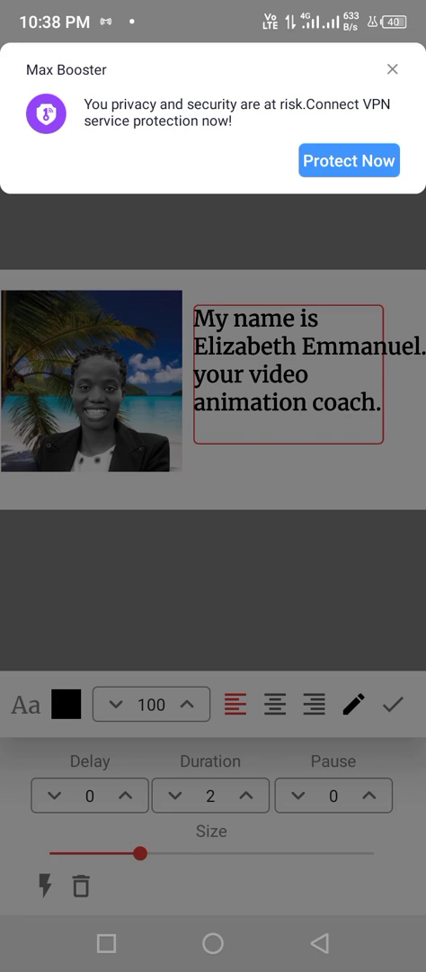
click(350, 160)
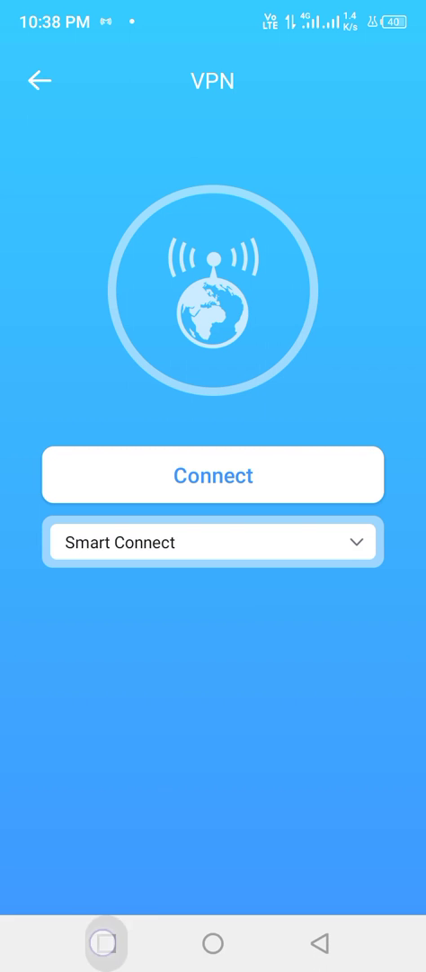
click(108, 950)
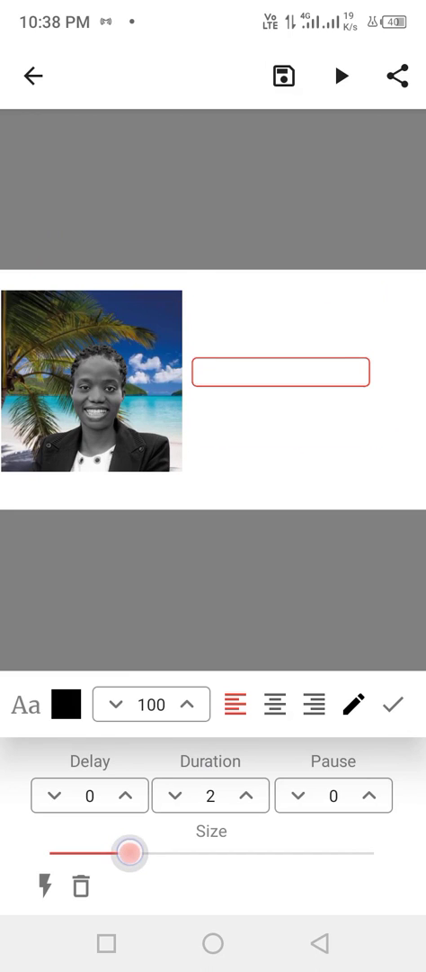
Insert a line break before 'I'm' so the second sentence starts on a new line, then confirm.
text(My name is Elizabeth Emmanuel.I'm your video animation coach.)
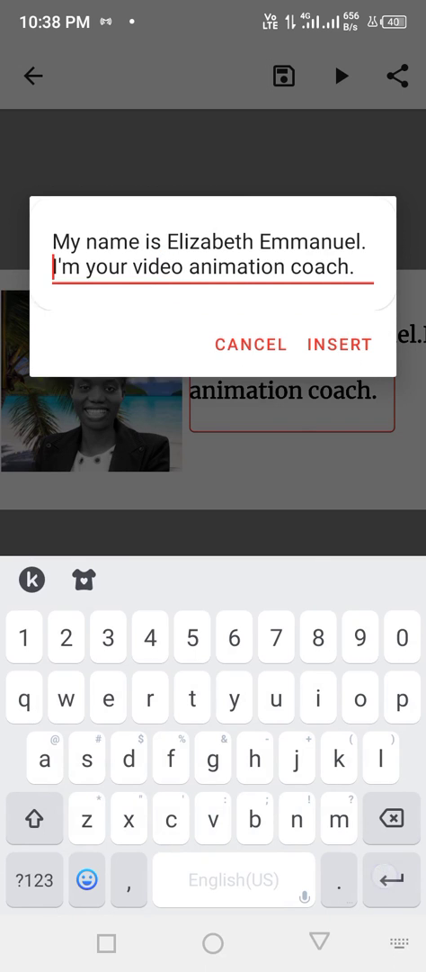
click(338, 344)
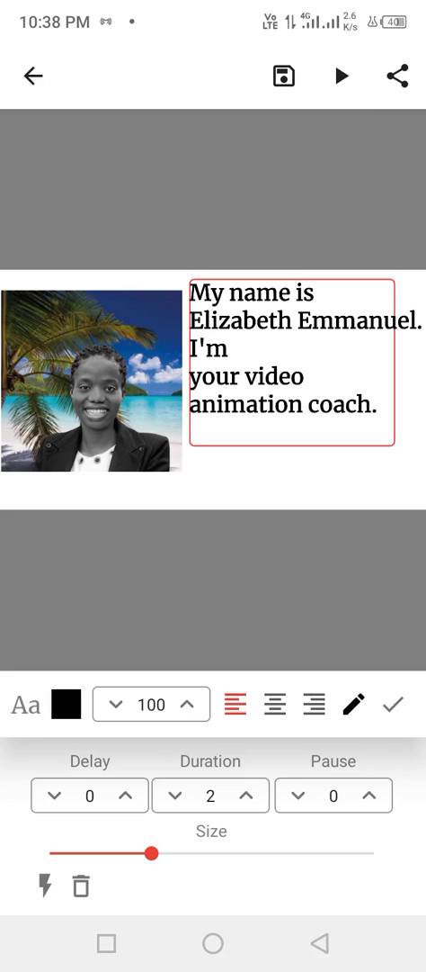